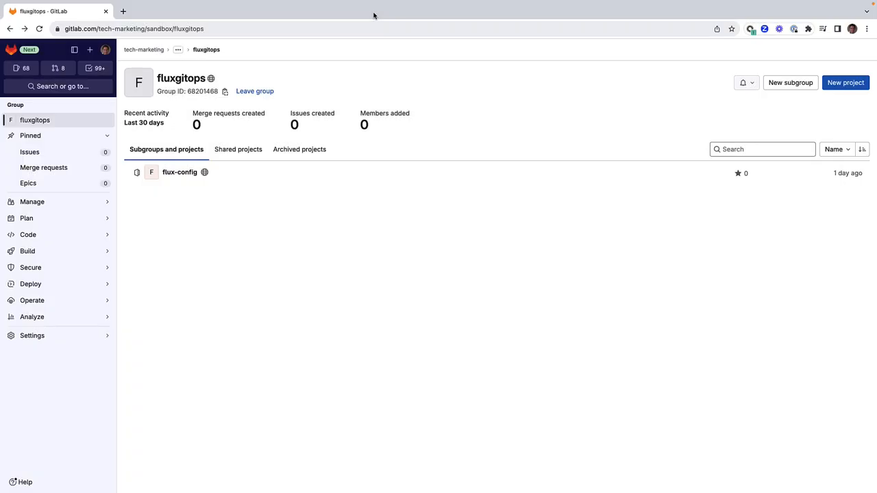
mouse_move(179, 171)
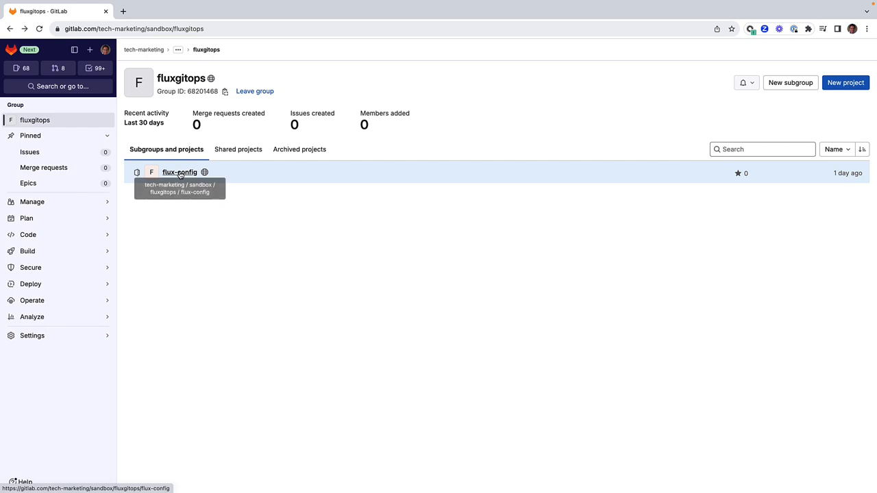
Open the flux-config project and browse its clusters/my-cluster/flux-system Flux manifests
click(180, 171)
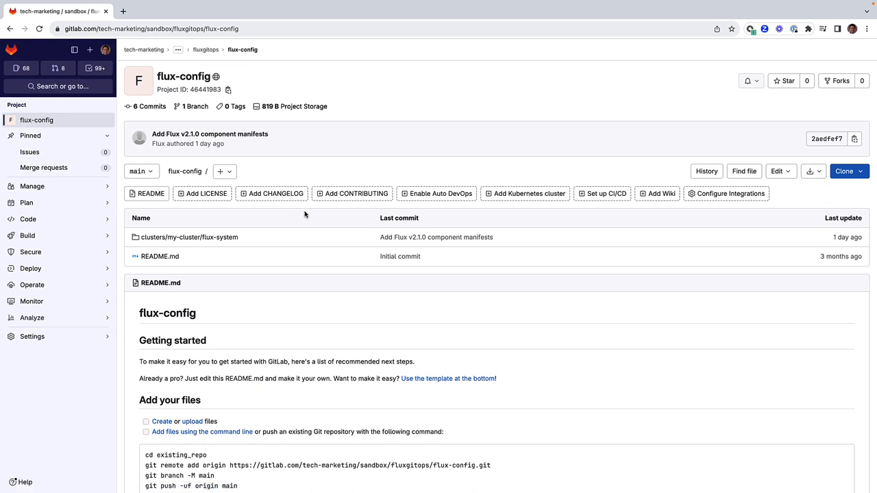
click(189, 237)
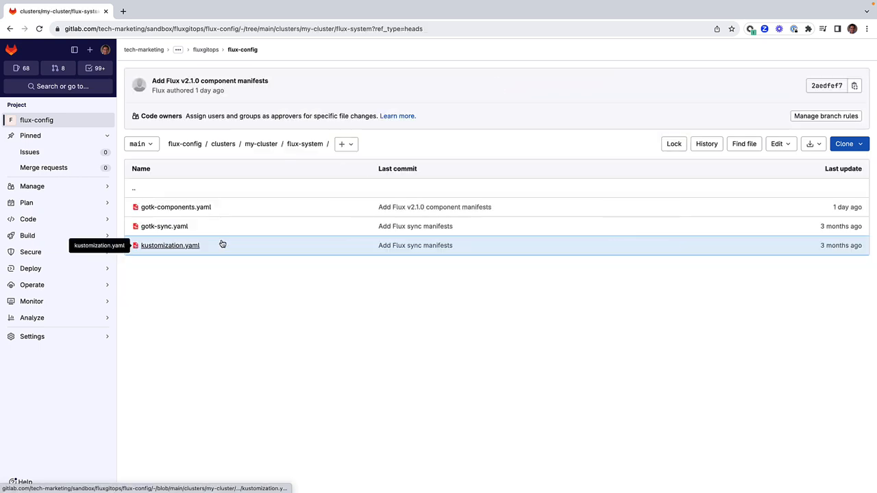
mouse_move(233, 226)
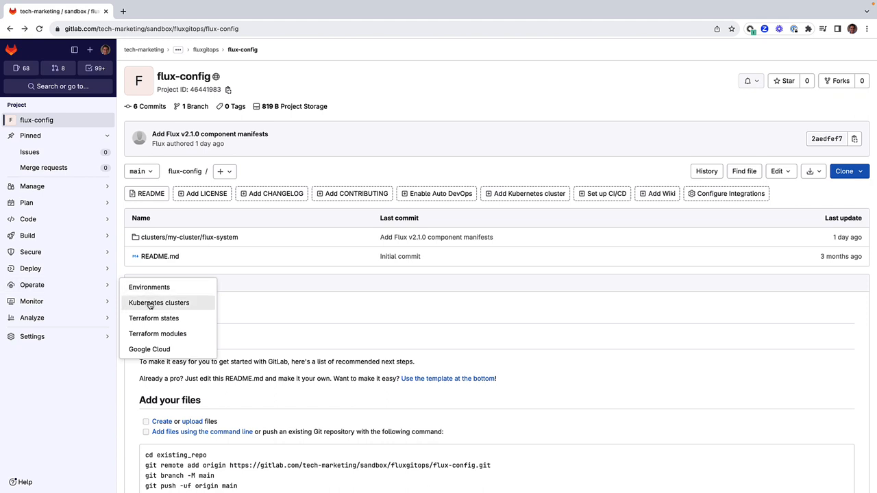
click(159, 303)
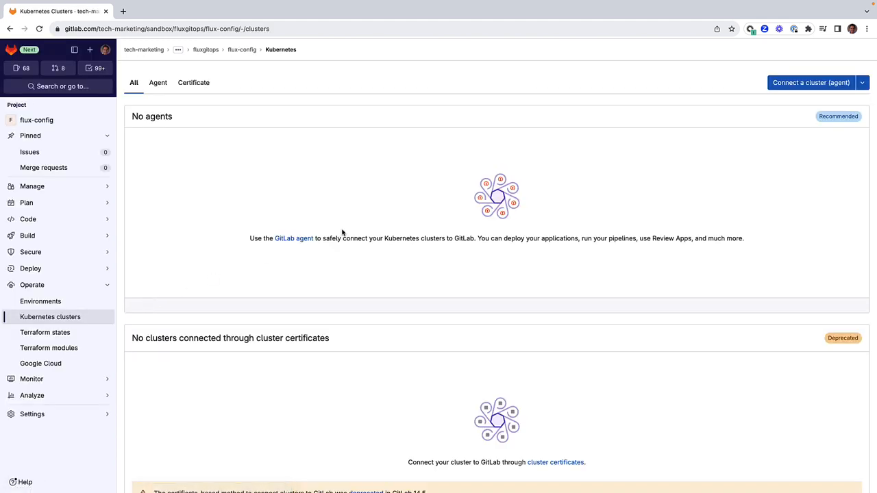
click(133, 82)
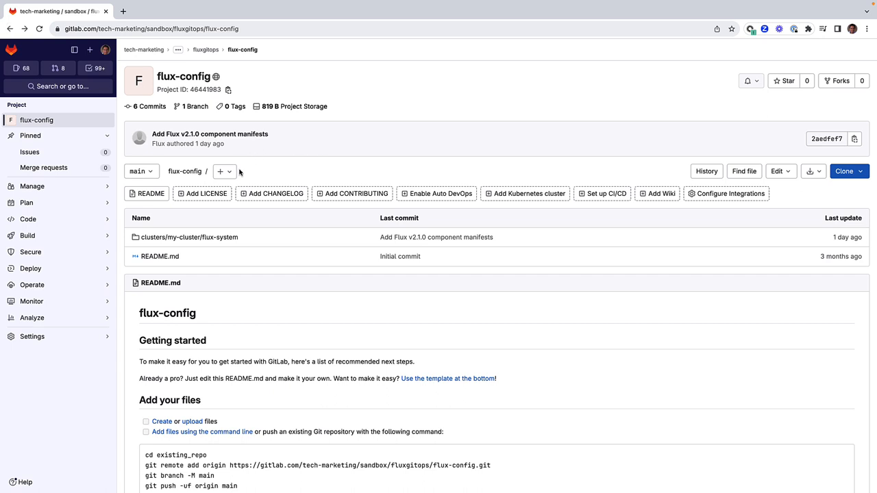
Commit .gitlab/agents/k8s-agent/config.yaml granting ci_access to the fluxgitops group
click(220, 171)
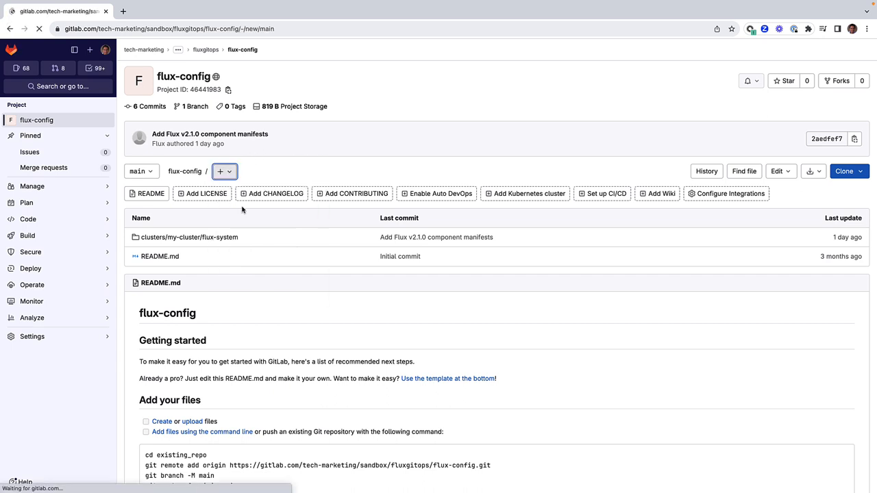
click(219, 172)
text(.gitlab/agents/k8s-agen)
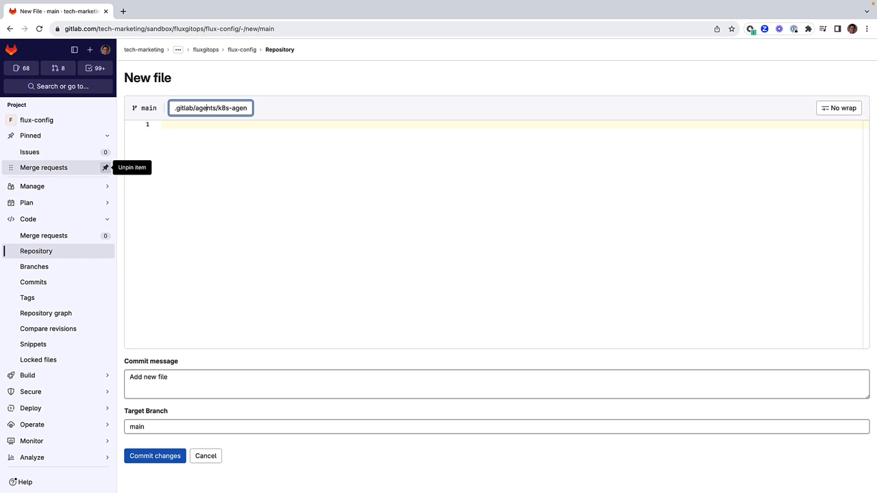
text(/config.yaml)
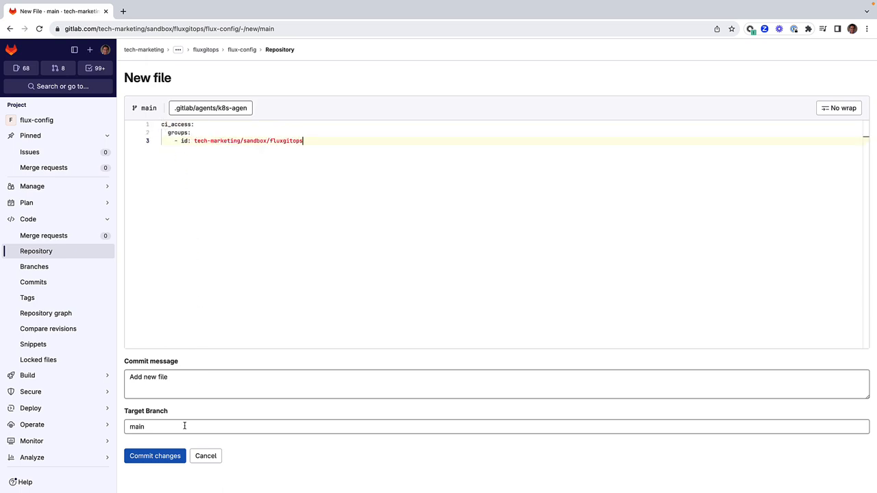
click(155, 455)
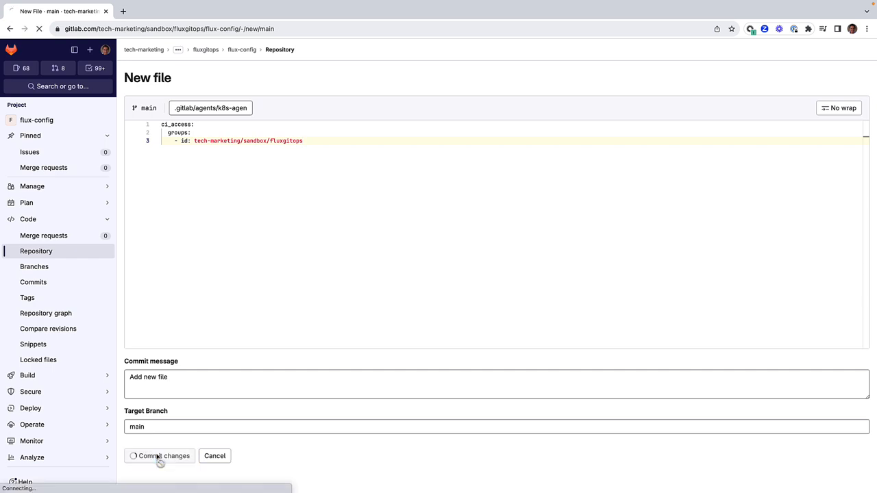
click(159, 456)
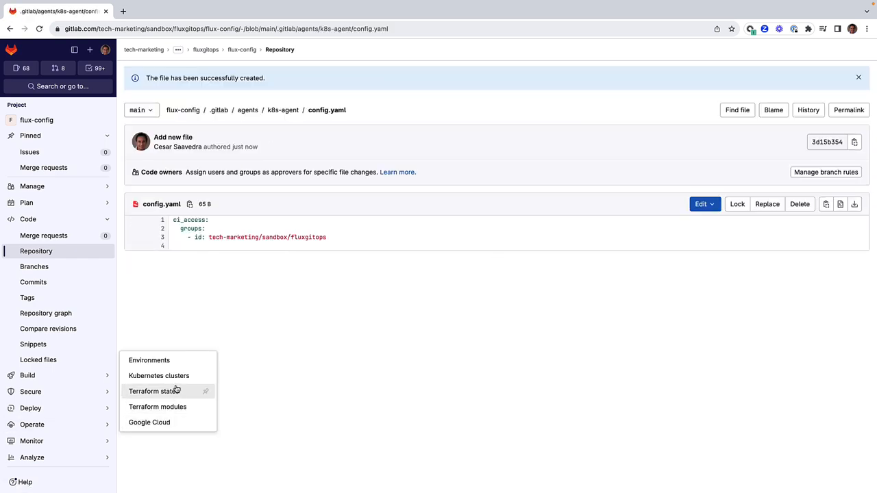
Connect a cluster by registering the k8s-agent configuration to get its access token
click(159, 376)
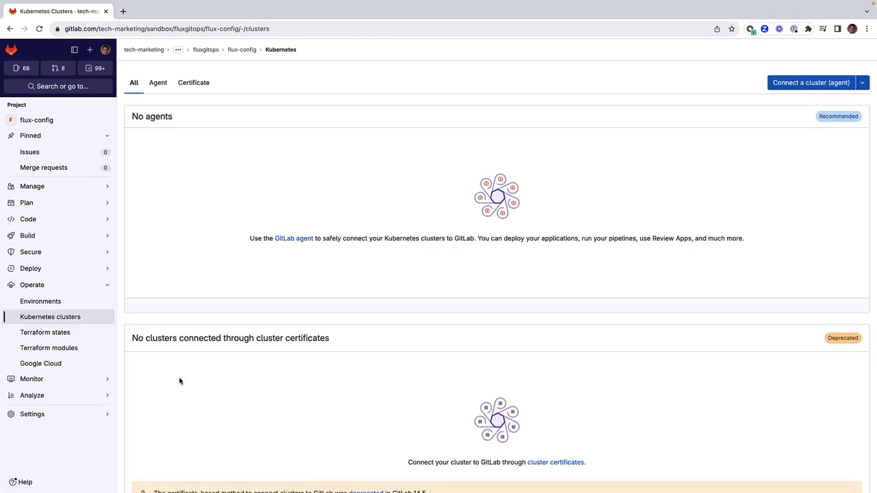
click(811, 82)
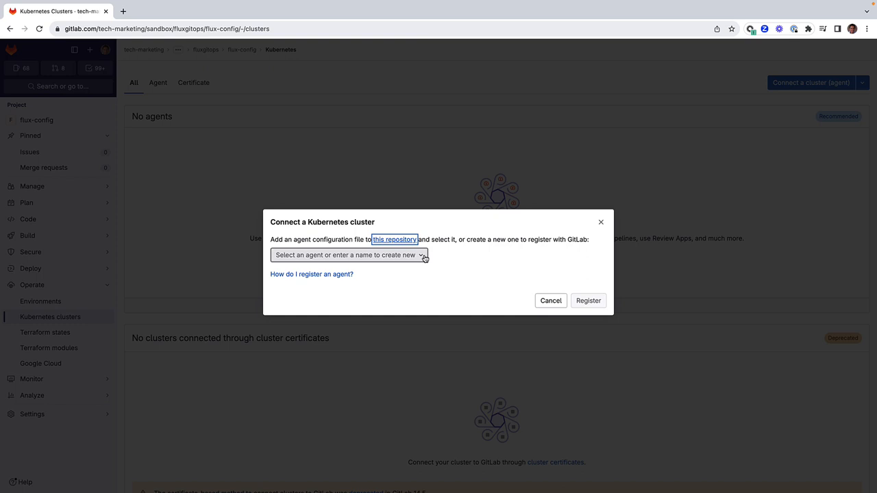
click(348, 255)
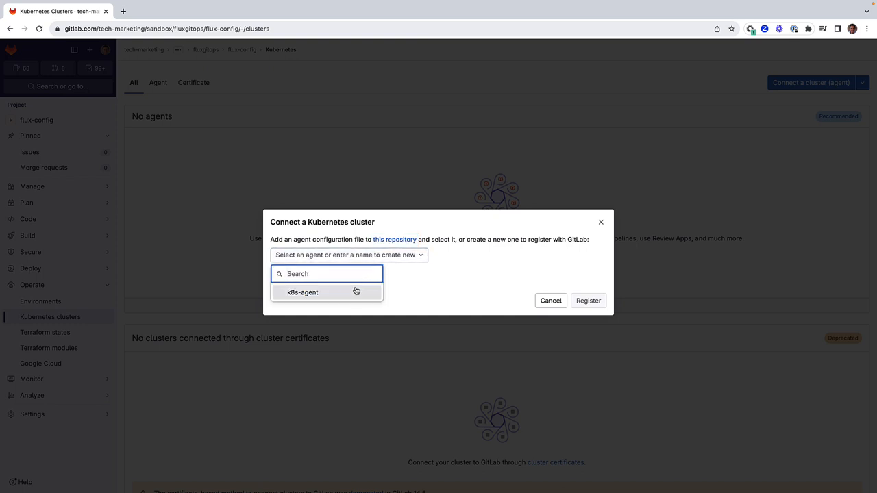
click(302, 292)
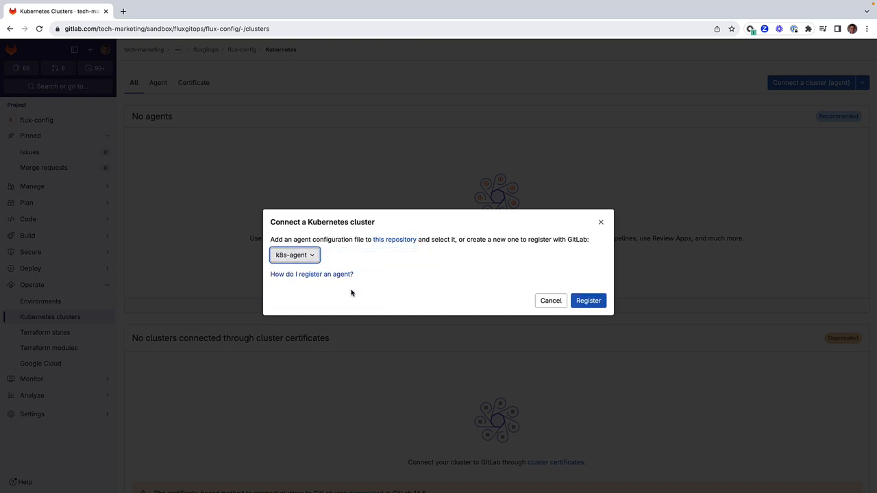
click(588, 300)
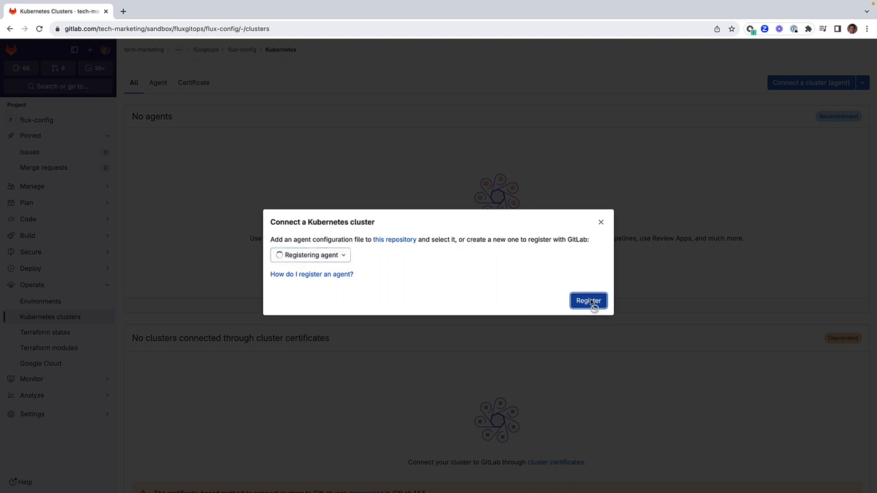
click(588, 301)
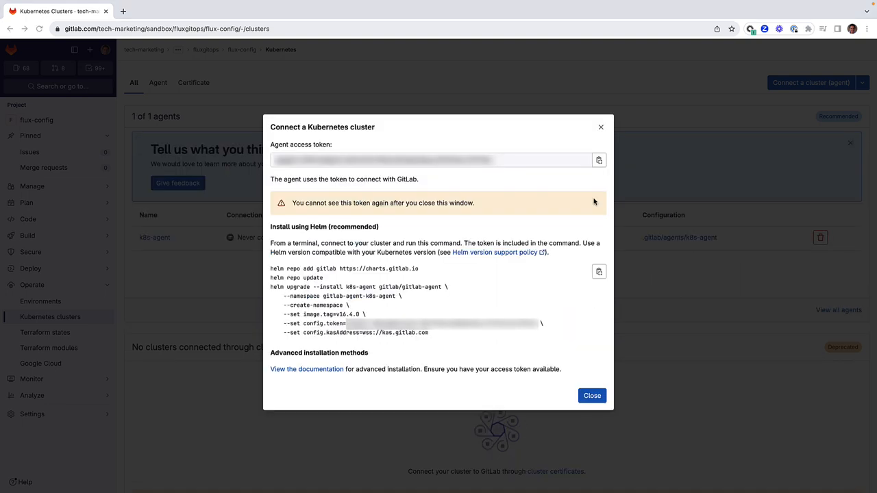
mouse_move(599, 160)
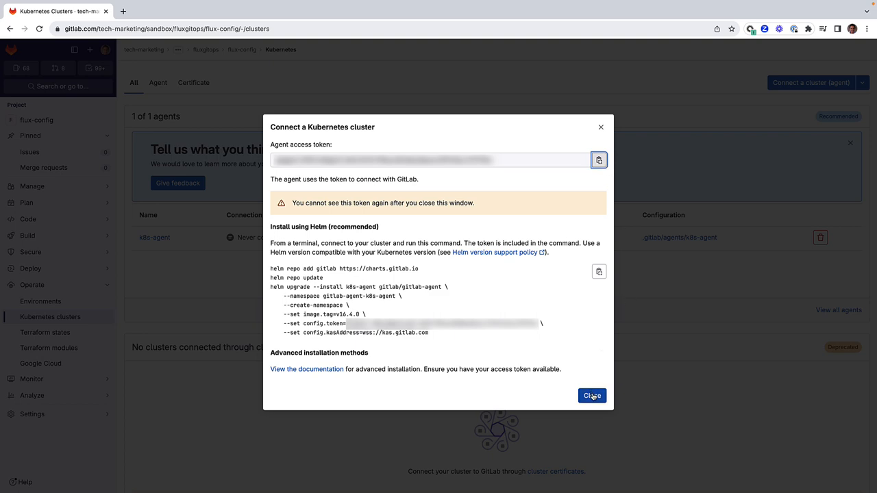
Close the agent token dialog and feedback banner, then return to flux-config
click(591, 395)
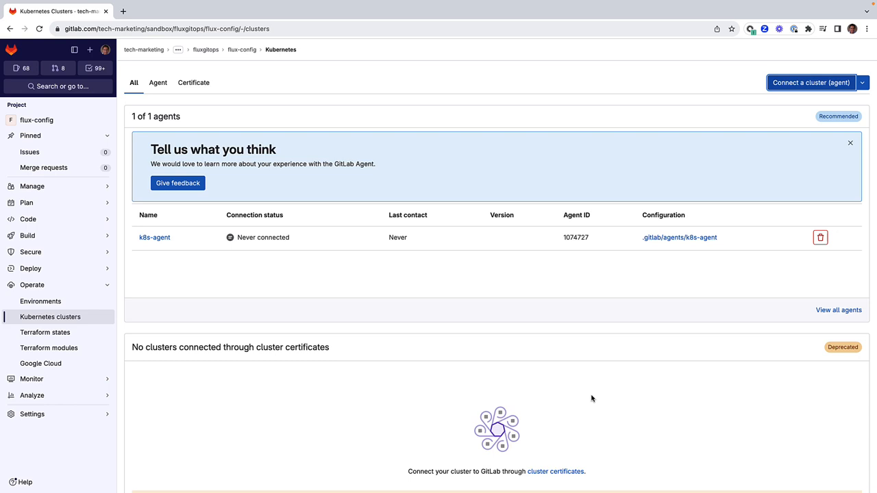
click(850, 143)
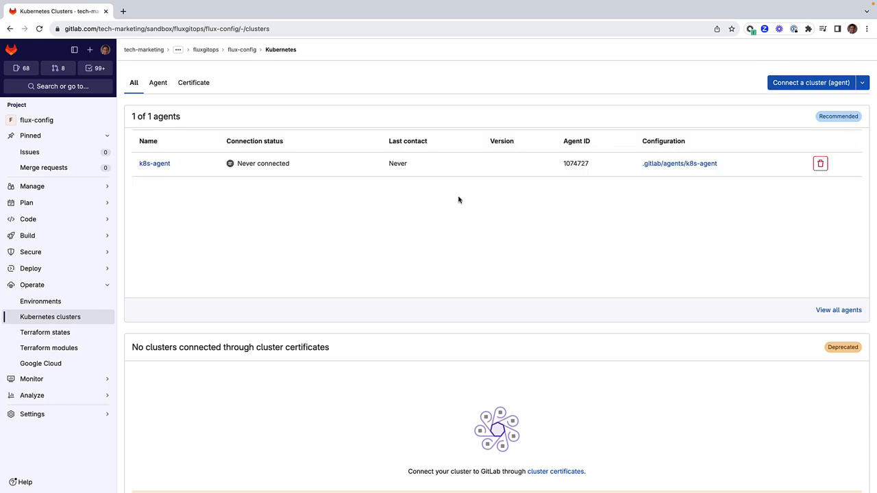
mouse_move(274, 175)
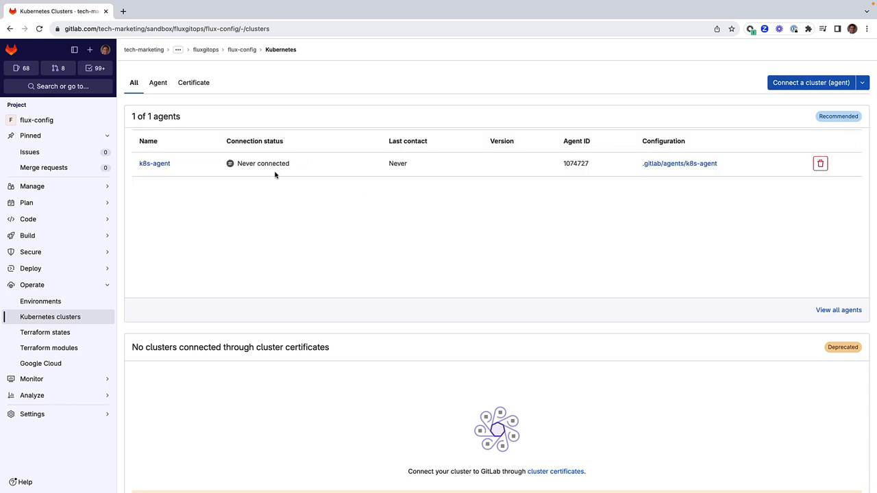
mouse_move(242, 155)
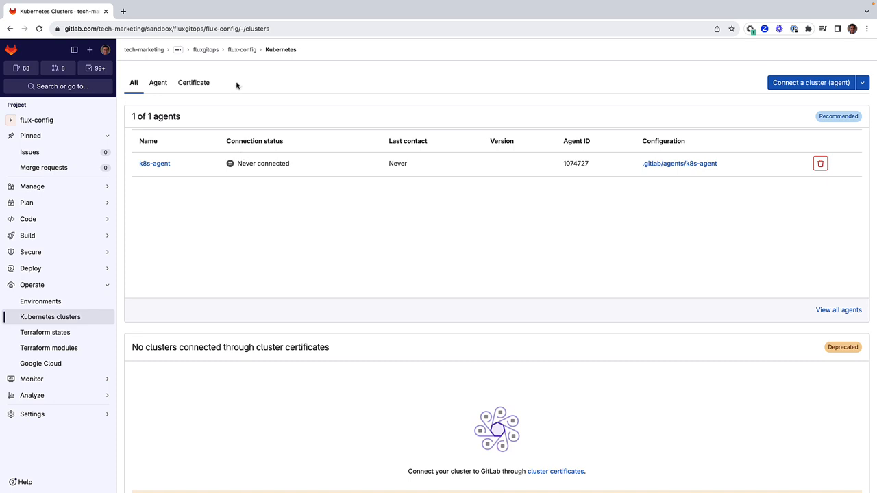
mouse_move(241, 49)
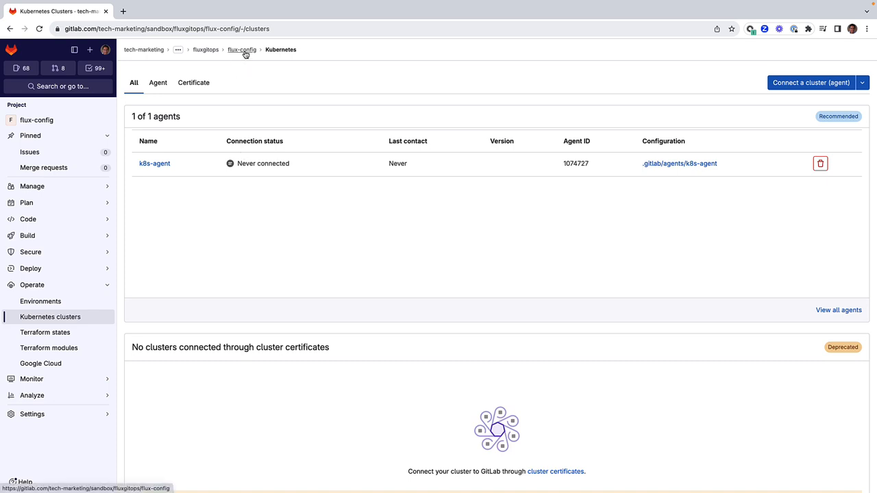
click(242, 49)
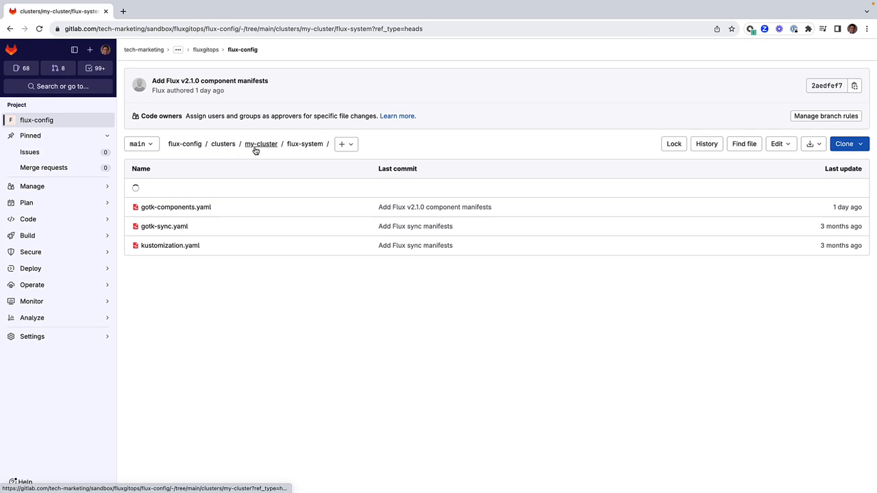
Commit namespace-gitlab.yaml in my-cluster with an apiVersion v1 Namespace named gitlab
click(296, 144)
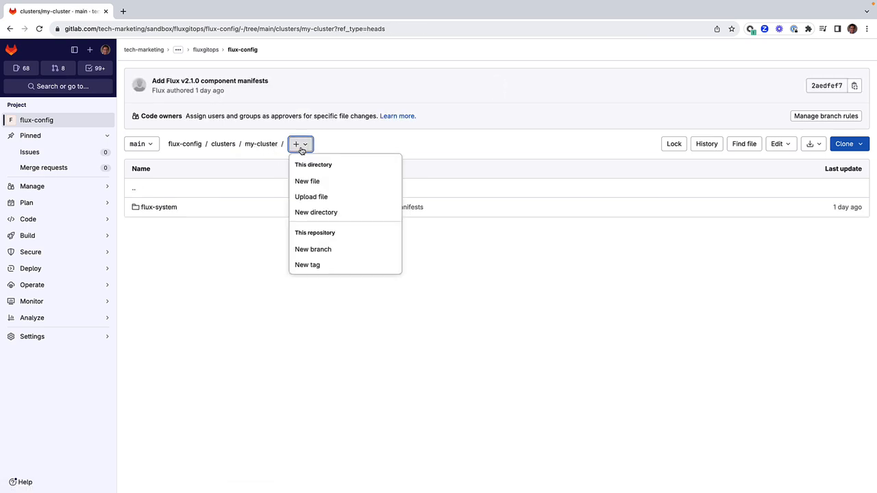
click(307, 181)
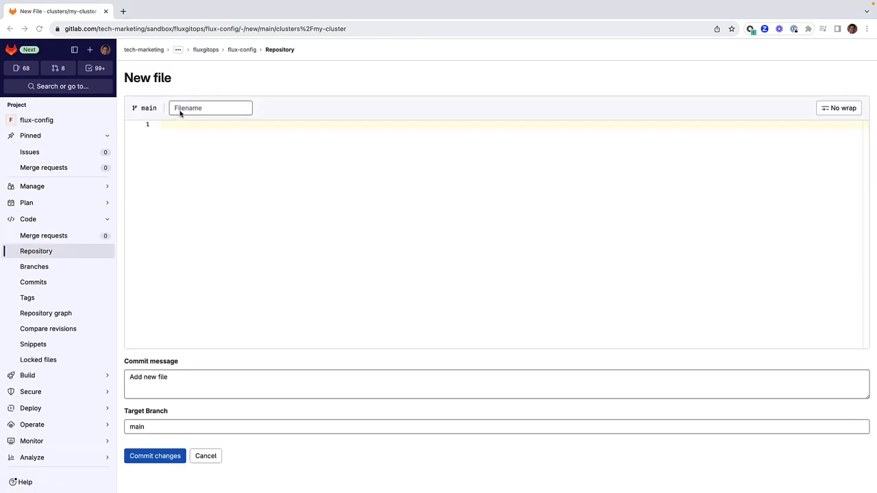
text(namespace-gitlab.yaml)
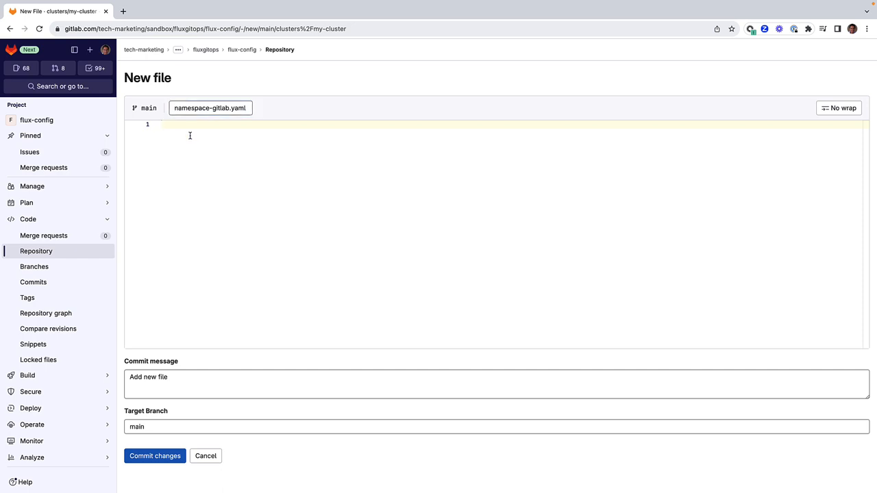
text(apiVersion: v1)
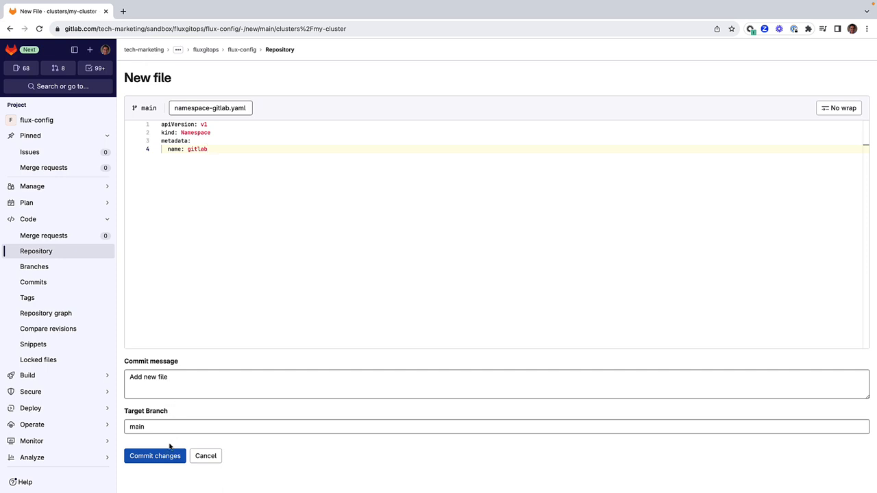
click(155, 456)
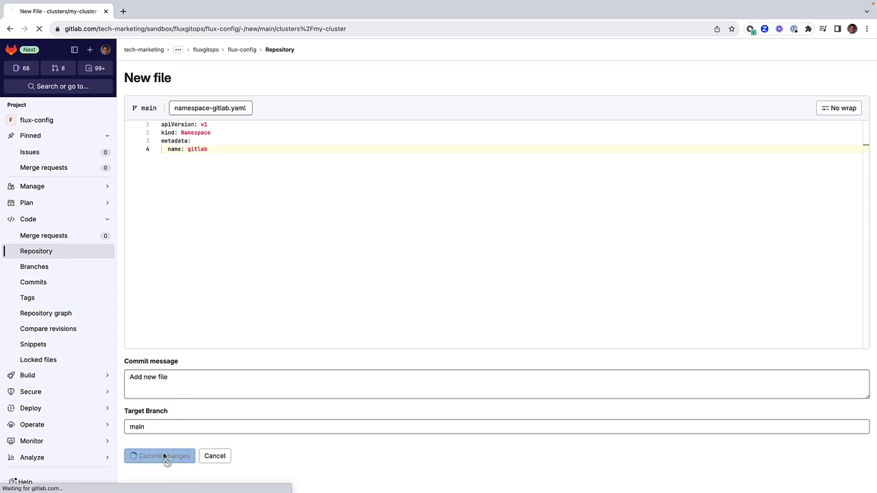
click(159, 456)
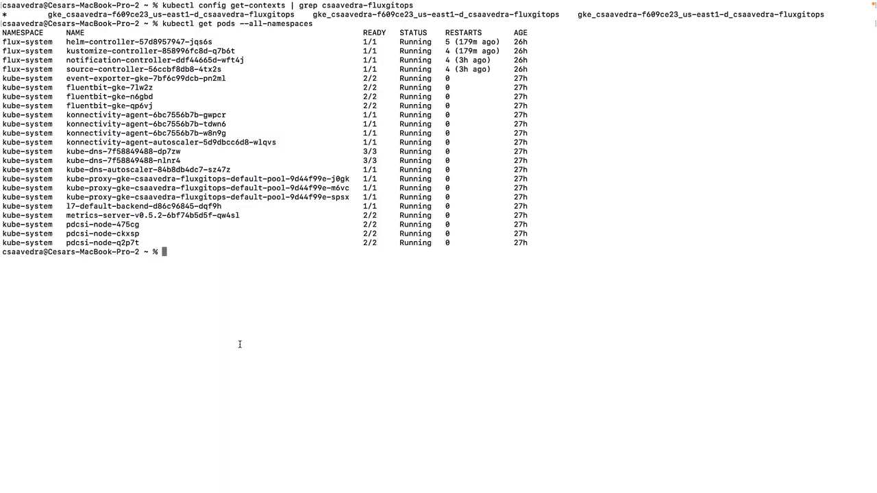
List namespaces, then apply secret.yaml to the gitlab namespace with kubectl
text(kubectl get ns)
text(vi secret.yaml)
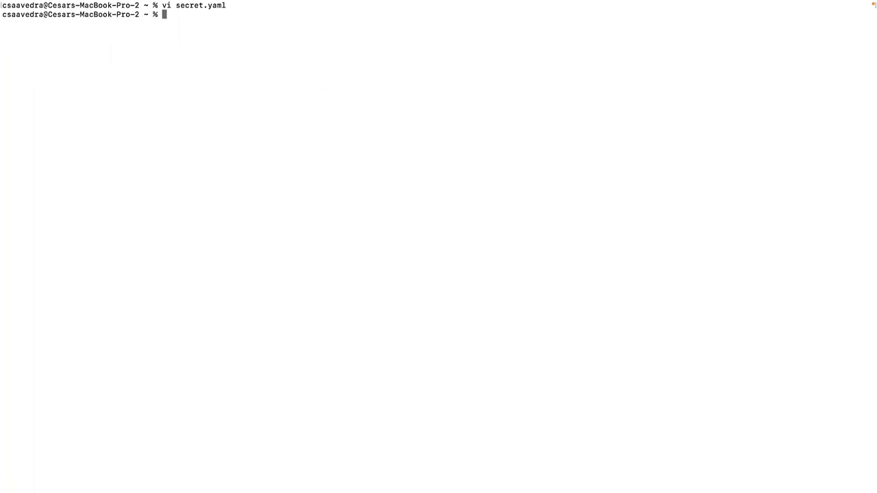
text(kubectl apply -f secret.yaml -n gitlab)
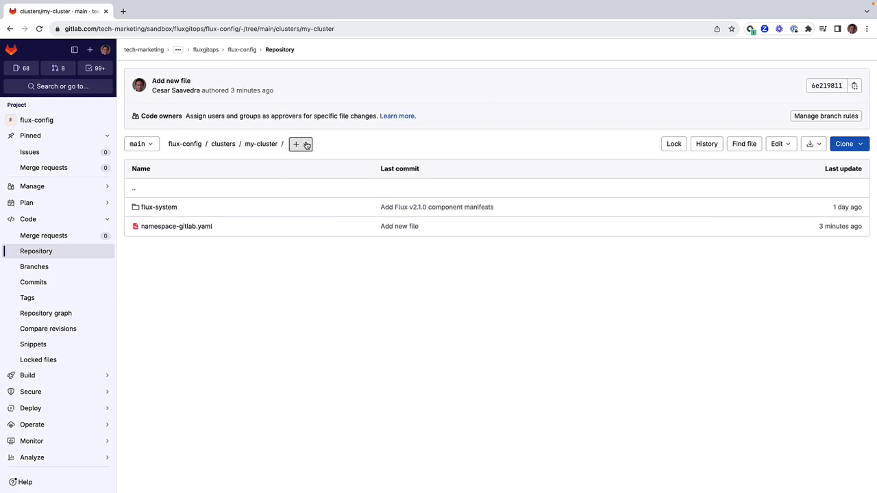
Commit agentk.yaml with the gitlab-agent HelmRepository (1h0m0s interval) and HelmRelease manifests
click(296, 144)
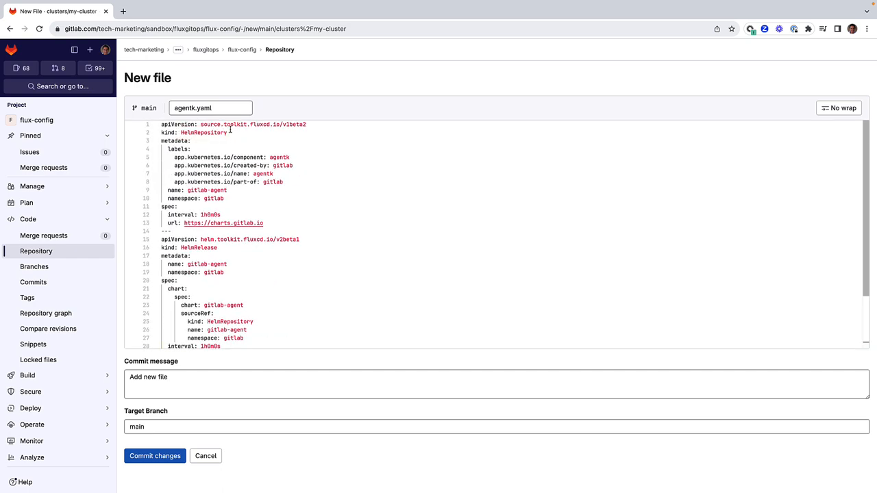
double_click(199, 248)
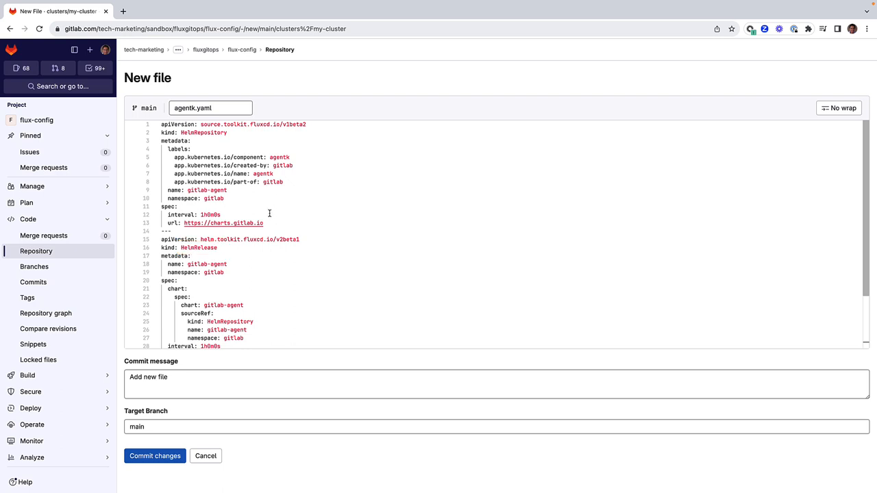
mouse_move(250, 233)
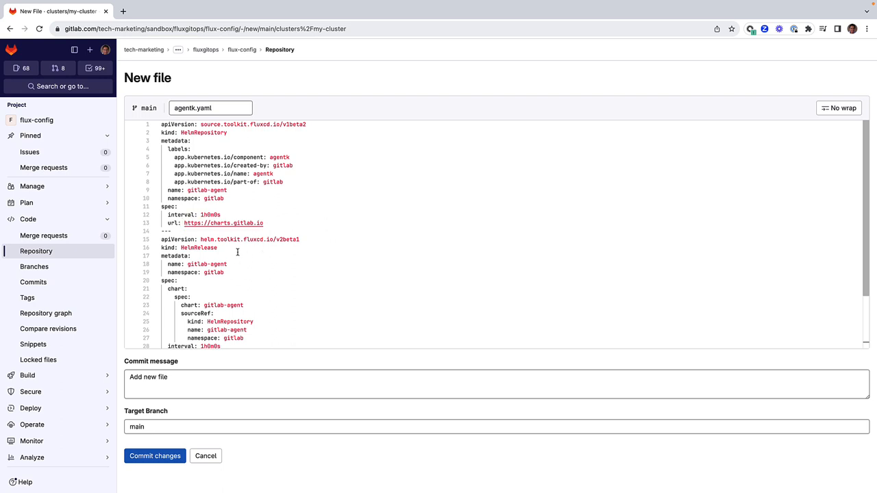
double_click(211, 214)
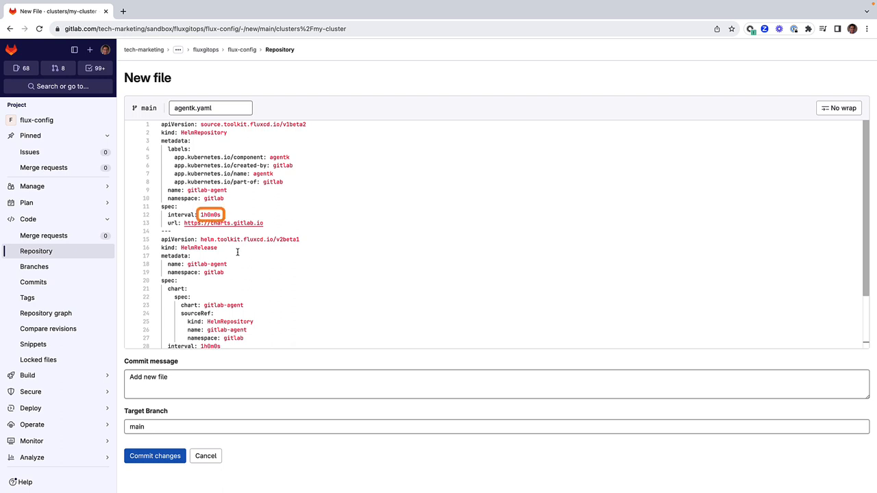
scroll(down, 3)
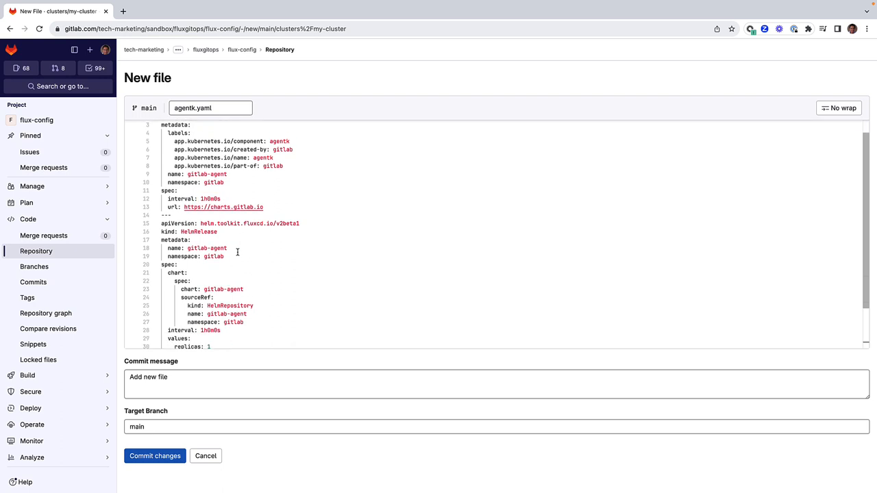
scroll(down, 3)
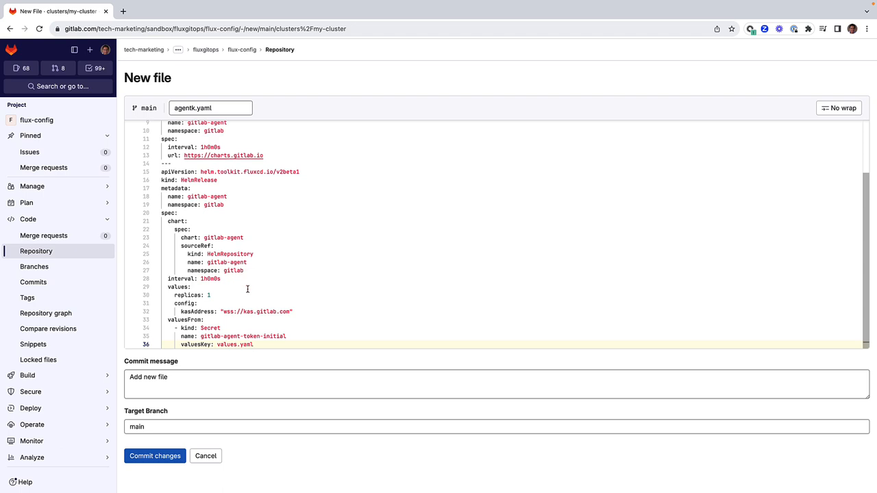
mouse_move(267, 339)
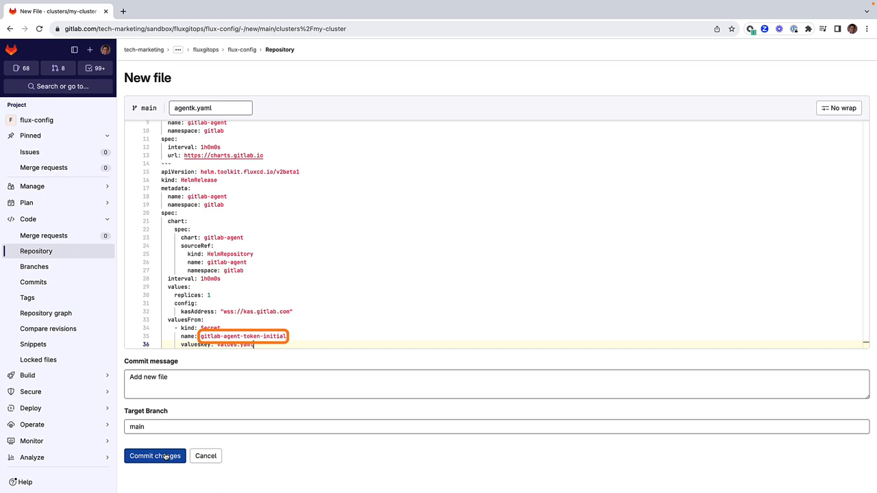
click(155, 455)
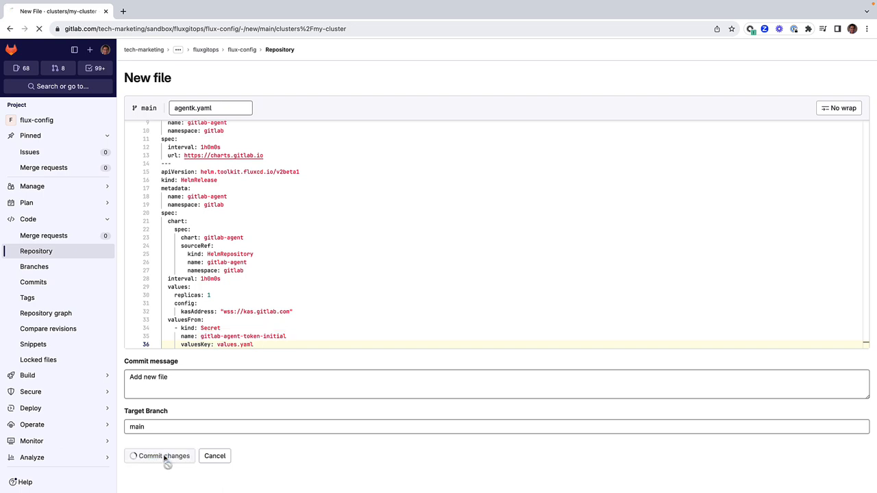
click(163, 456)
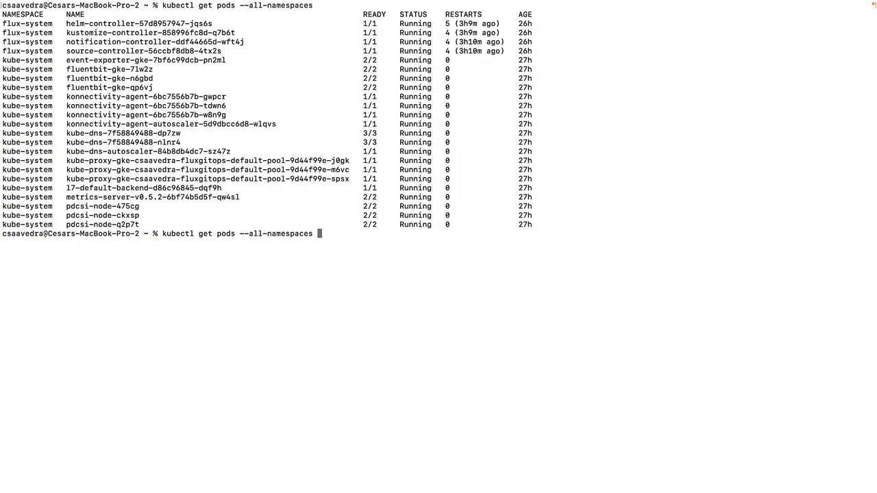
Watch all-namespace pods with kubectl get pods --all-namespaces -w
text(-w)
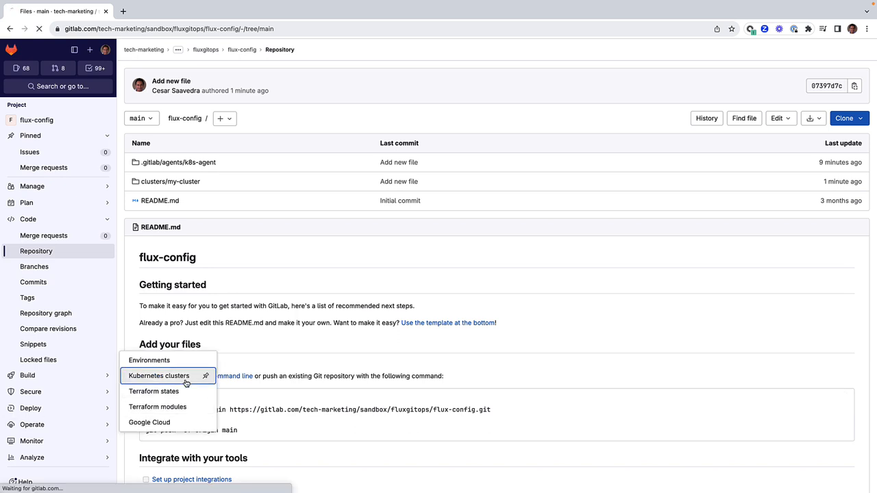
Open Operate > Kubernetes clusters to see k8s-agent Connected on version 16.3.0
click(159, 376)
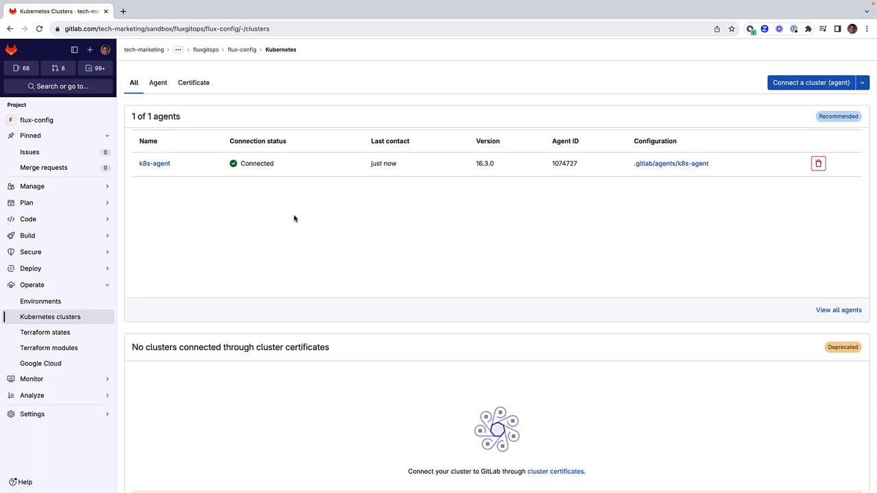
mouse_move(231, 182)
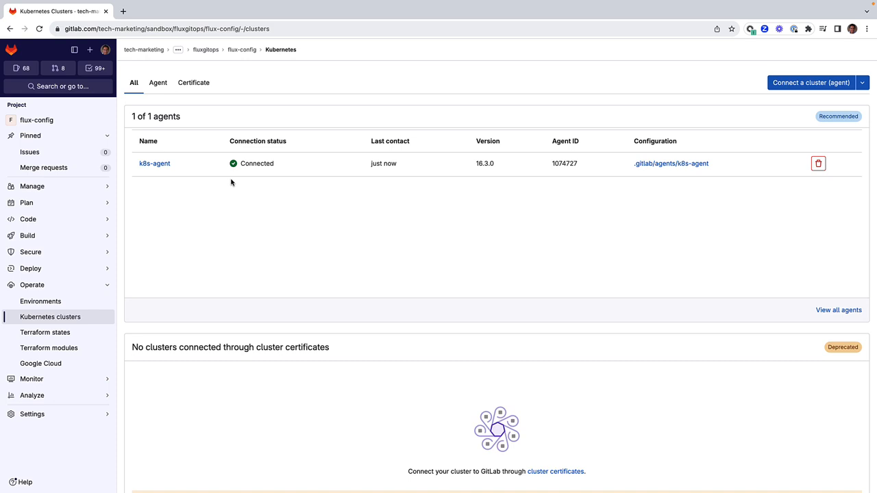
mouse_move(291, 224)
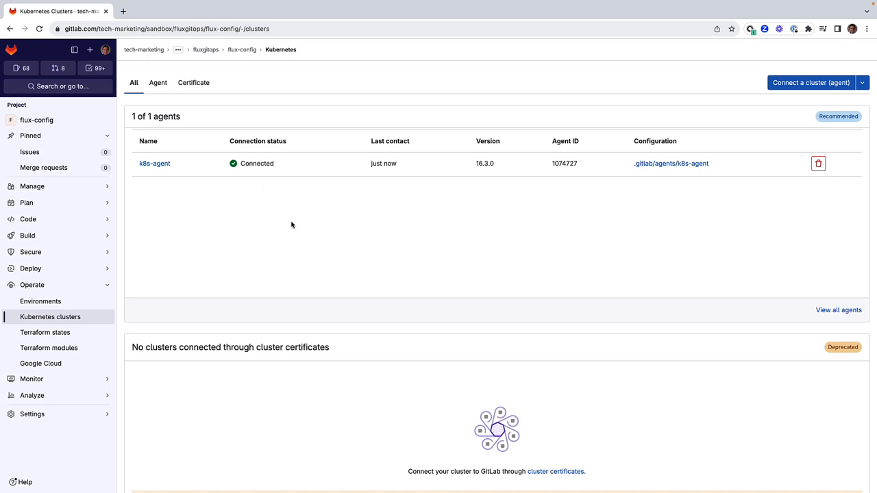